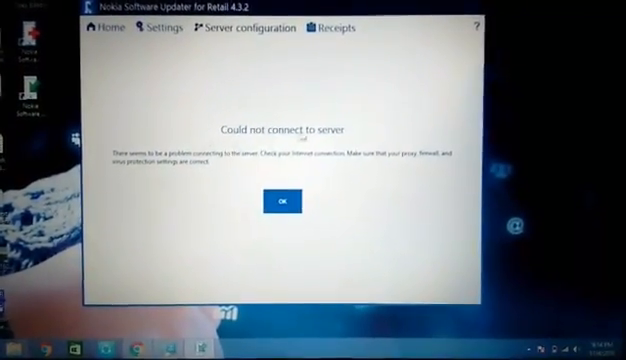
Dismiss the 'Could not connect to server' error to return to the sign-in form.
{"action": "left_click", "coordinate": [284, 200]}
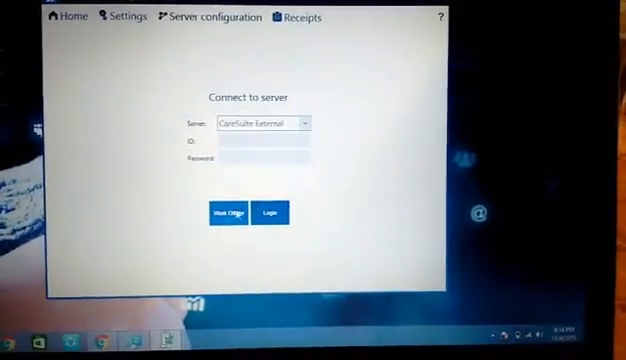
Continue past server sign-in so the Lumia 520 is offered software 3058.50000.1425.0001.
{"action": "left_click", "coordinate": [268, 212]}
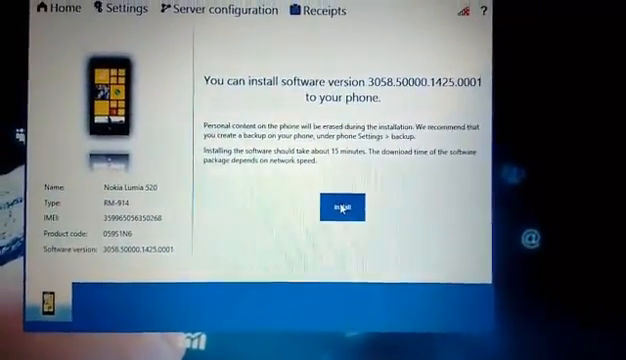
{"action": "left_click", "coordinate": [344, 204]}
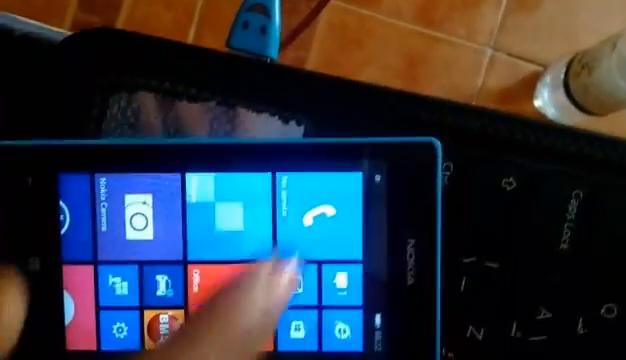
Launch the Phone app from the Lumia start screen to show its empty call history.
{"action": "left_click", "coordinate": [318, 218]}
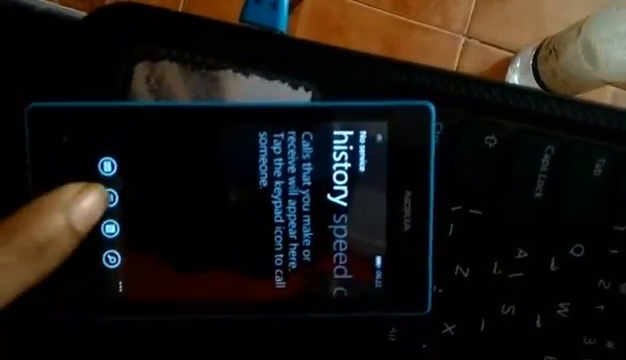